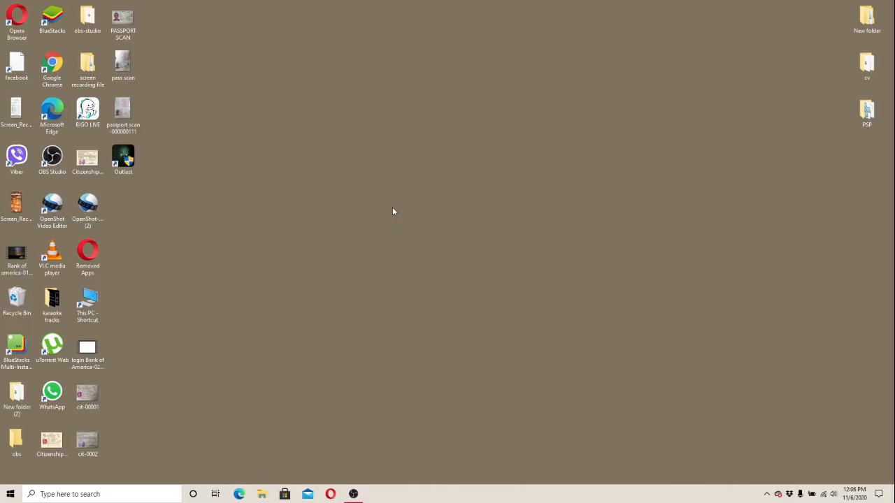
mouse_move(252, 480)
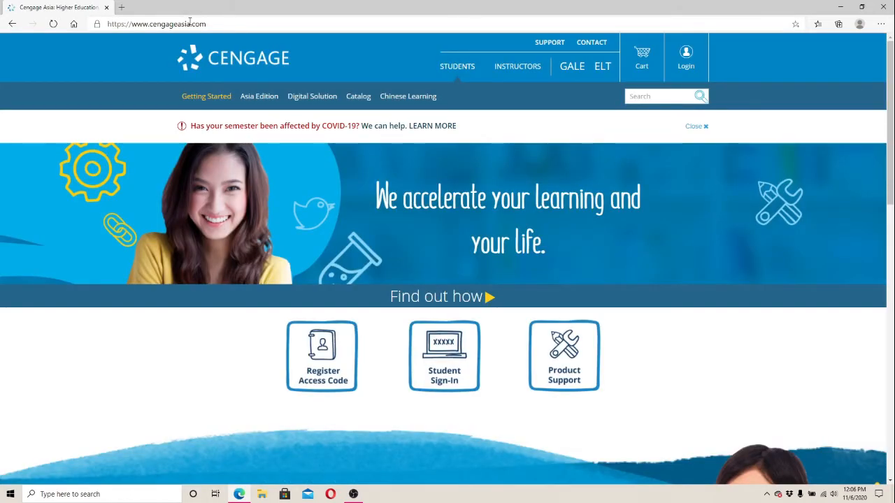
mouse_move(393, 174)
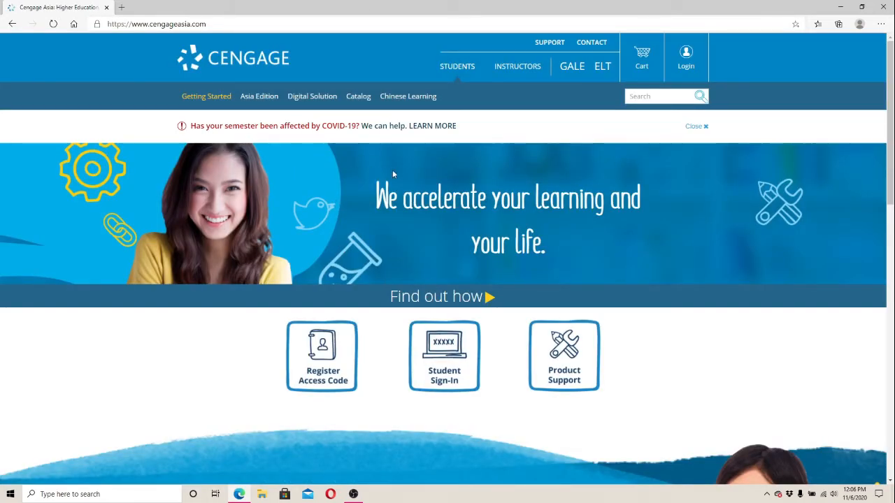
mouse_move(397, 175)
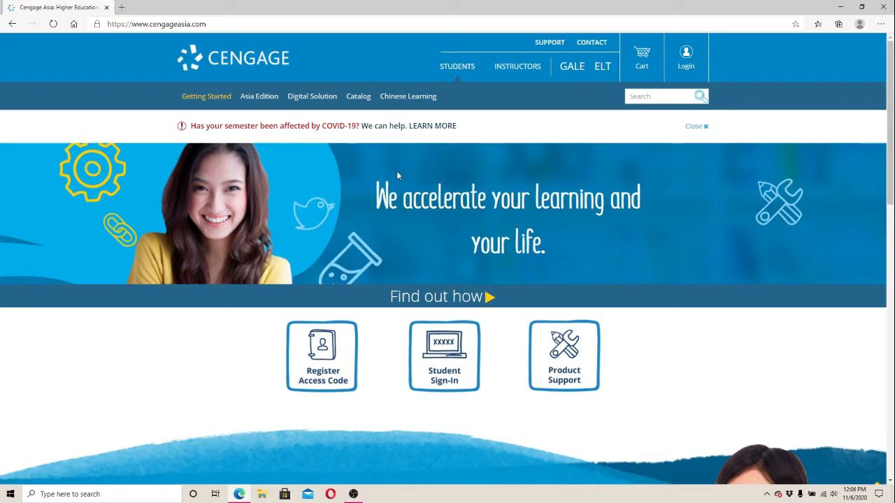
click(457, 66)
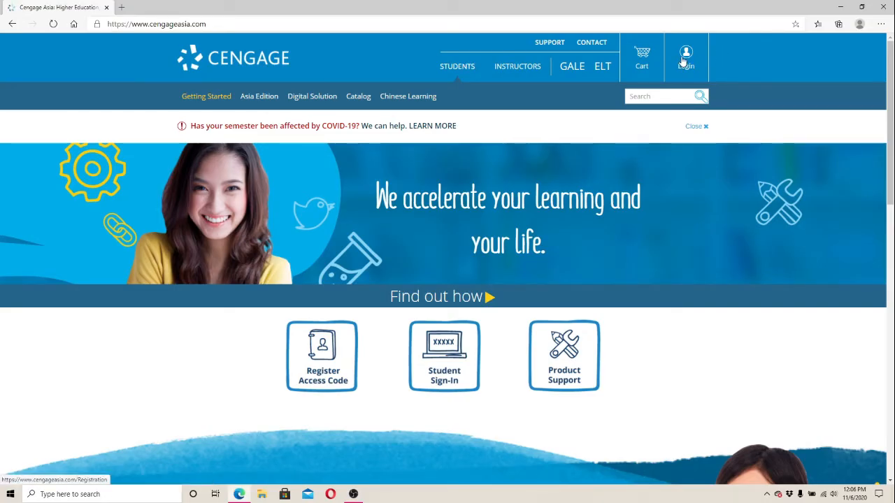
- From Login, choose Student as customer type and continue to the student form
click(322, 355)
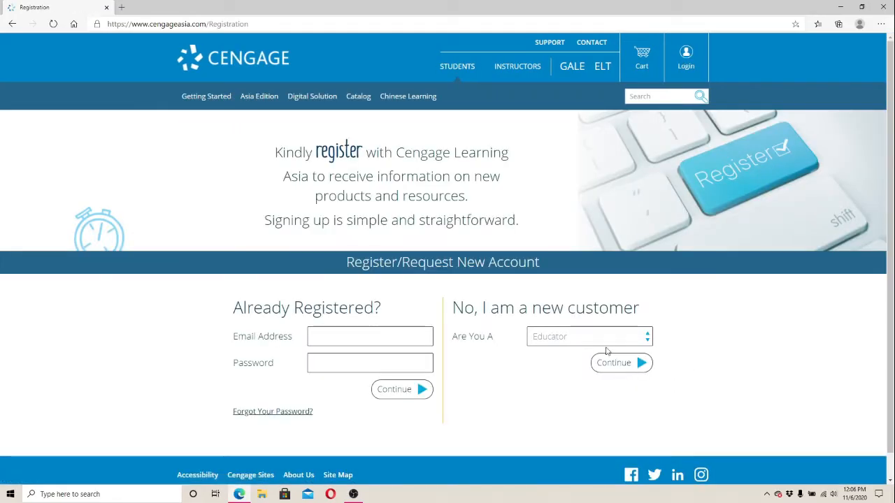
mouse_move(633, 291)
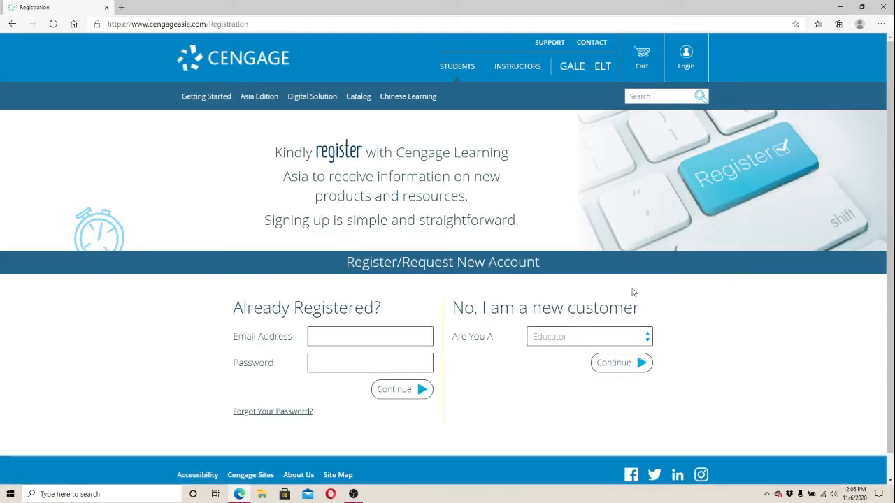
click(589, 336)
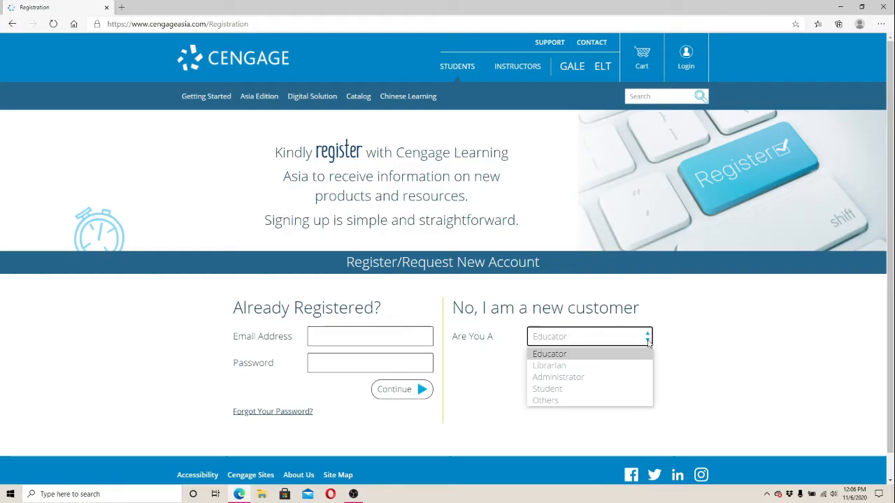
click(547, 389)
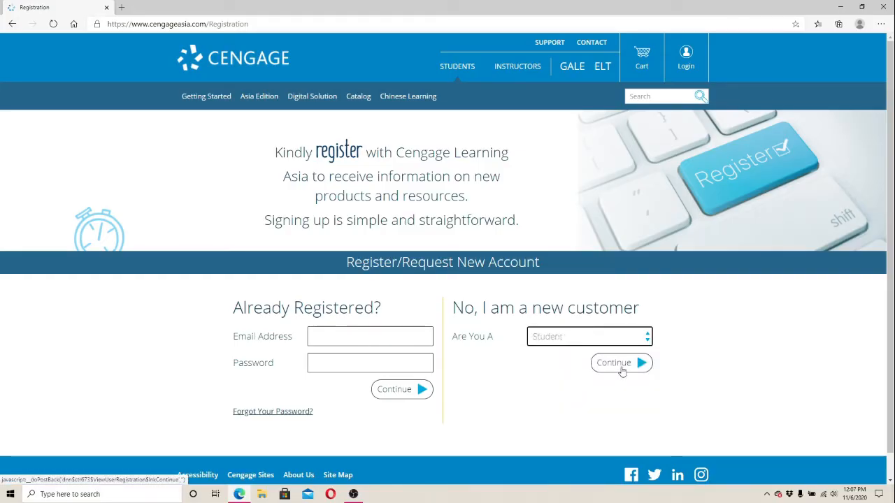
click(621, 362)
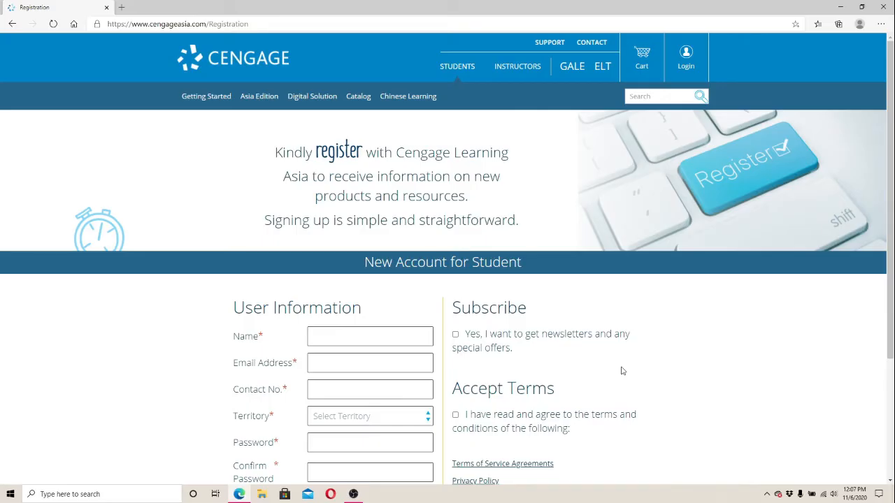
- Enter the student's name, email and contact number, and set territory to AUSTRALIA
click(370, 336)
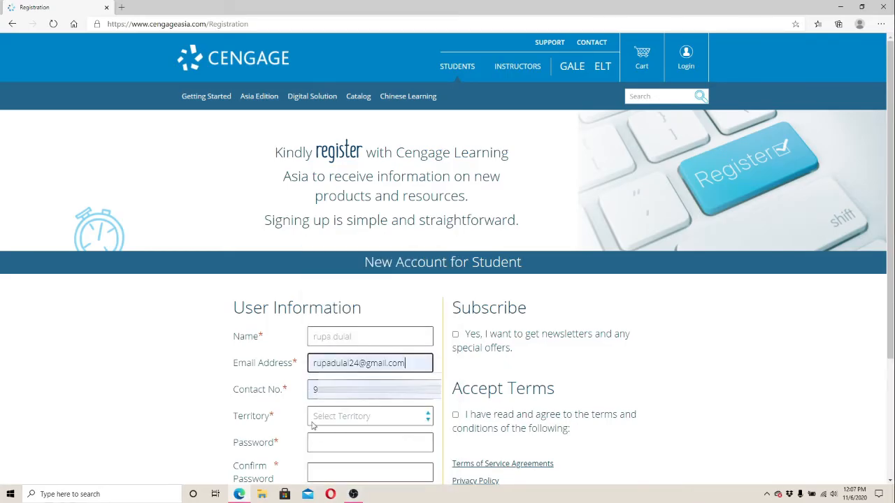
mouse_move(393, 420)
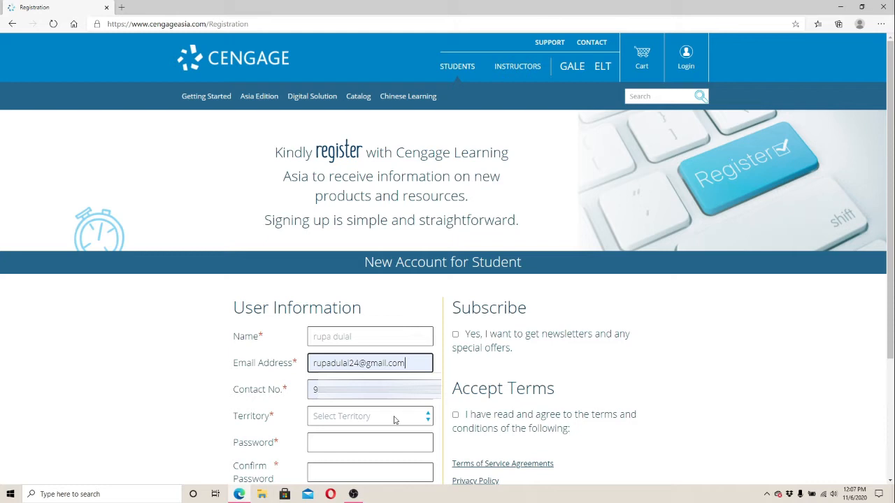
click(370, 416)
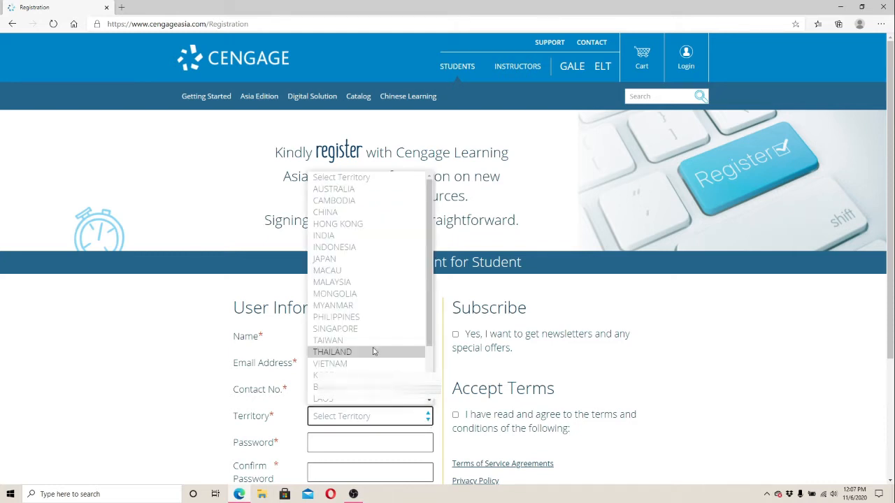
click(333, 189)
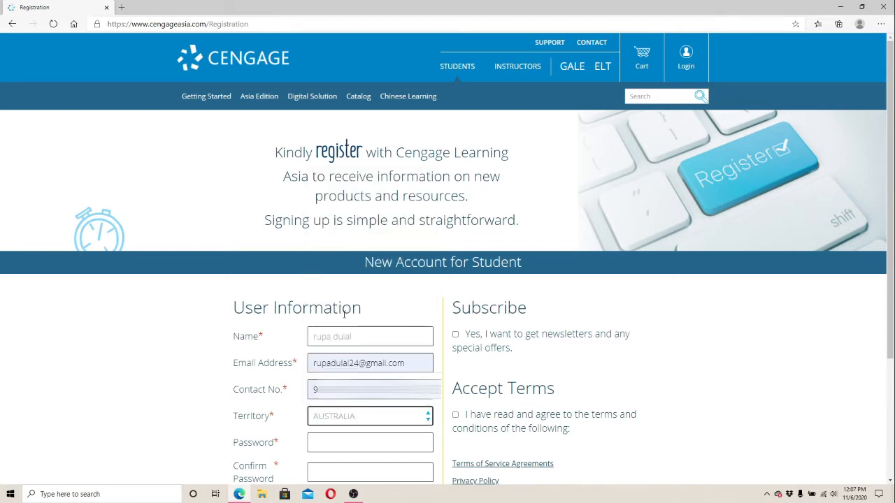
- Enter and confirm the password, then tick the newsletter and terms checkboxes
scroll(down, 3)
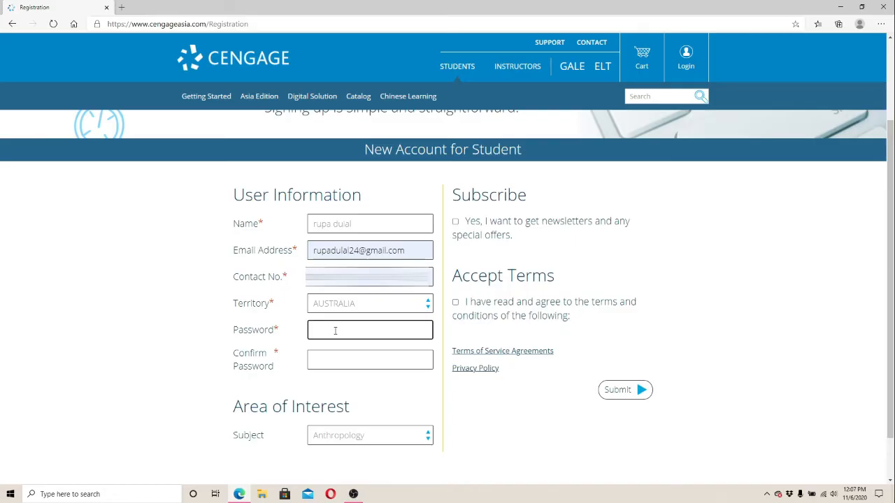
text(password)
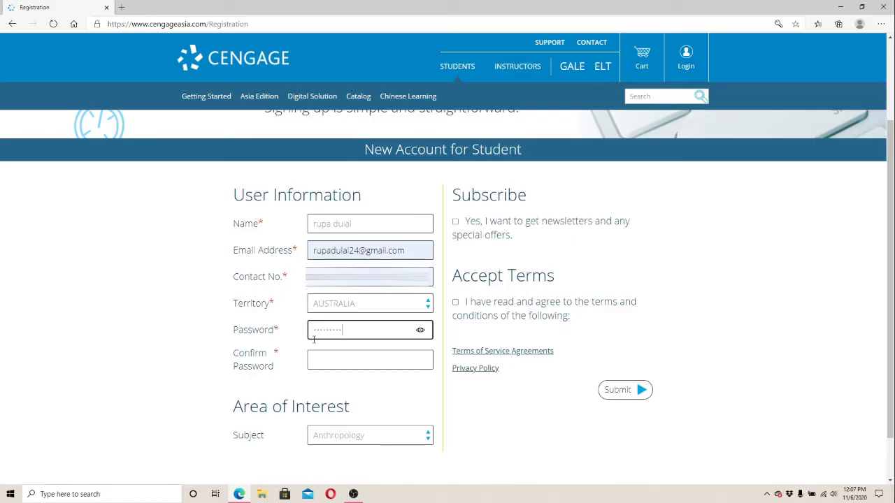
click(369, 359)
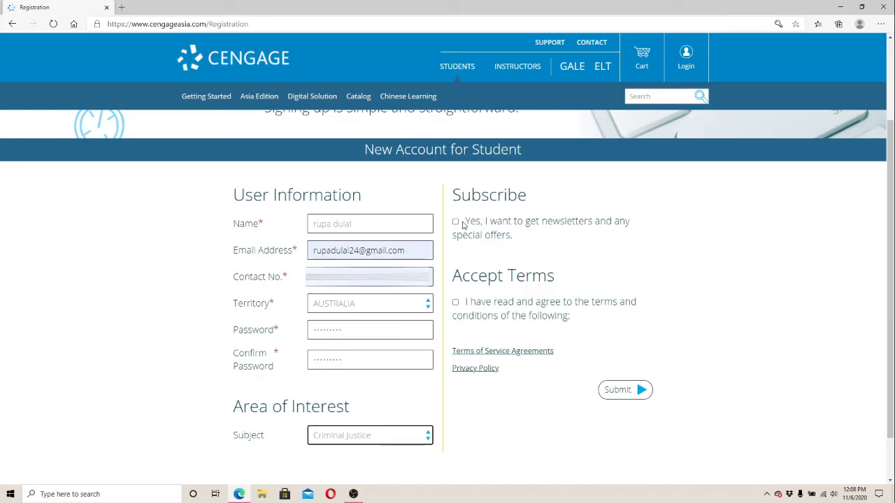
click(455, 221)
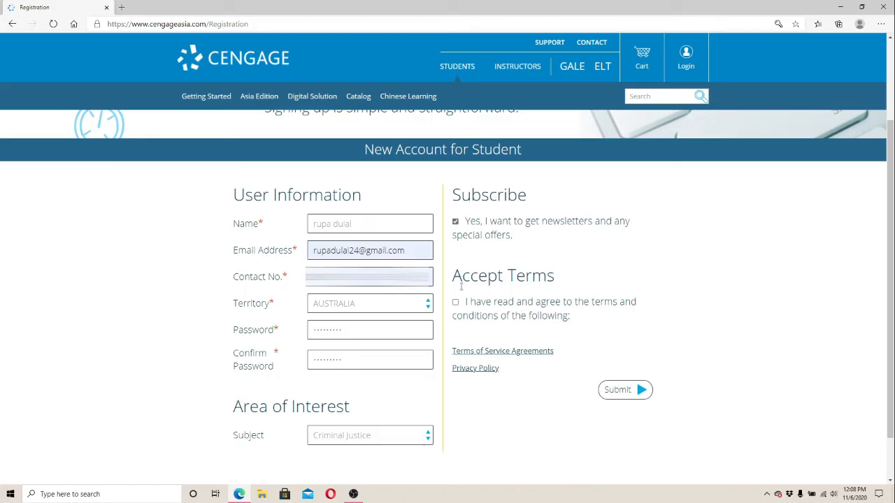
click(455, 301)
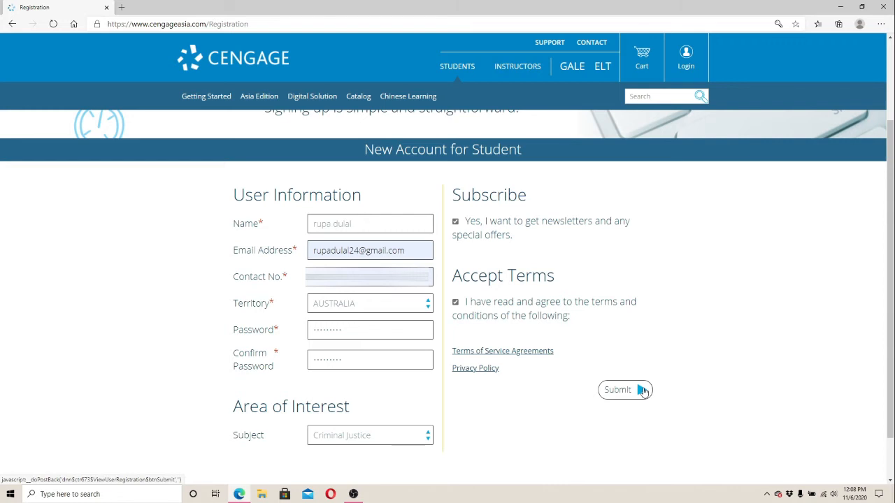
mouse_move(563, 172)
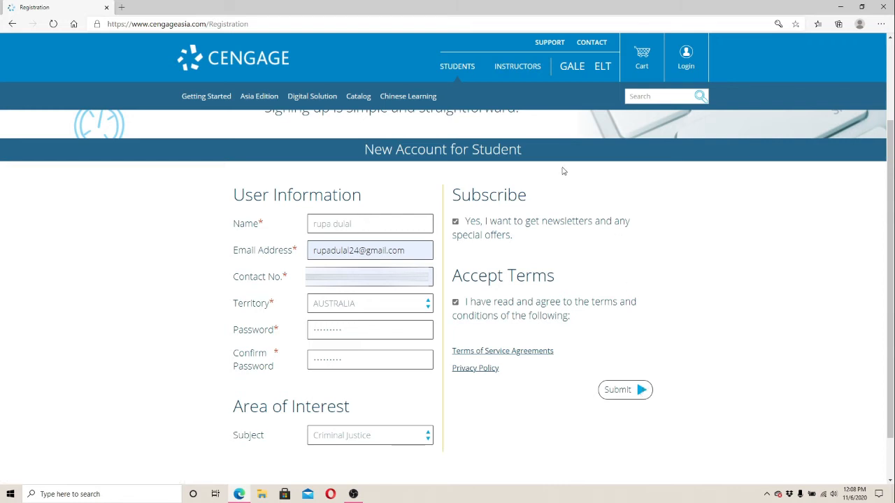
mouse_move(518, 66)
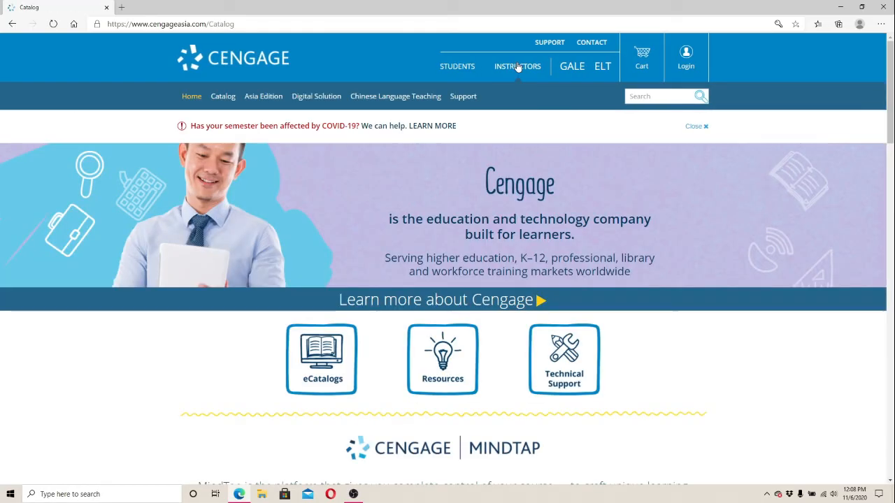
mouse_move(685, 60)
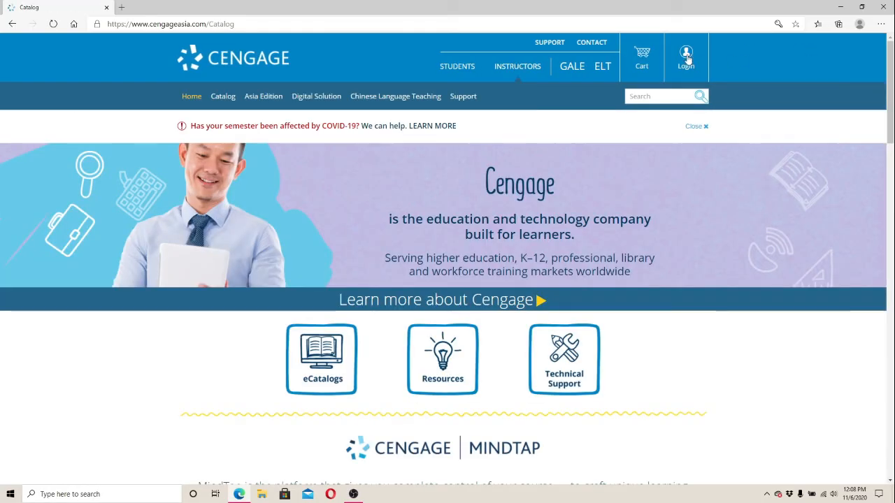
- Open registration from the Instructors page and continue as Educator
click(684, 57)
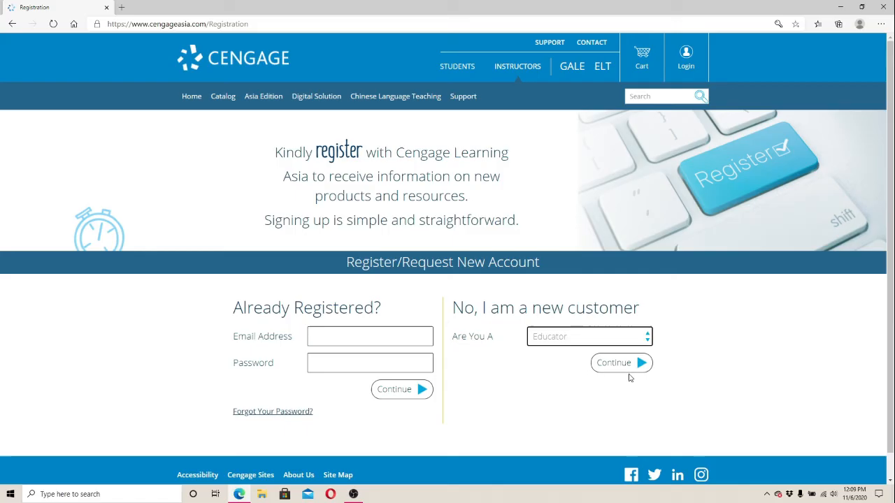
click(613, 362)
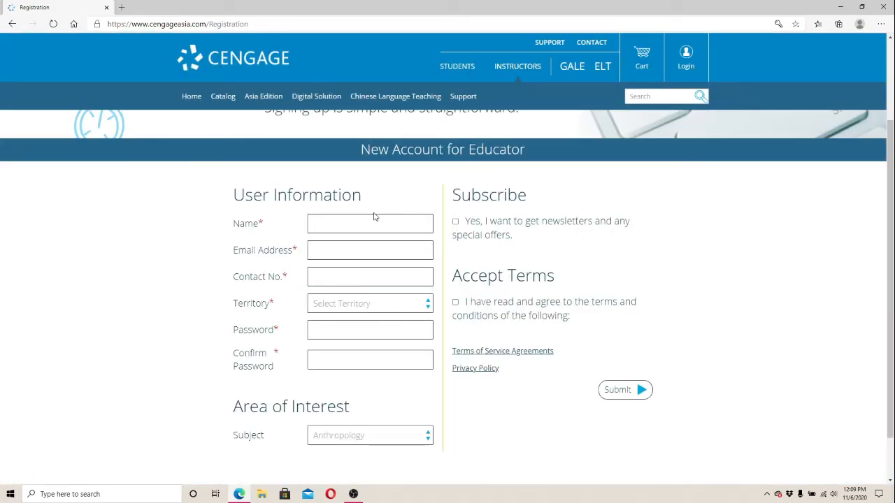
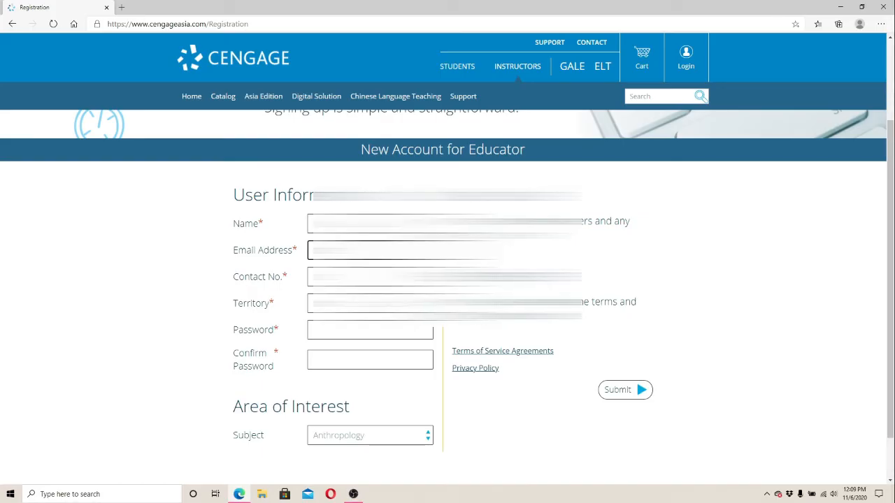
click(445, 276)
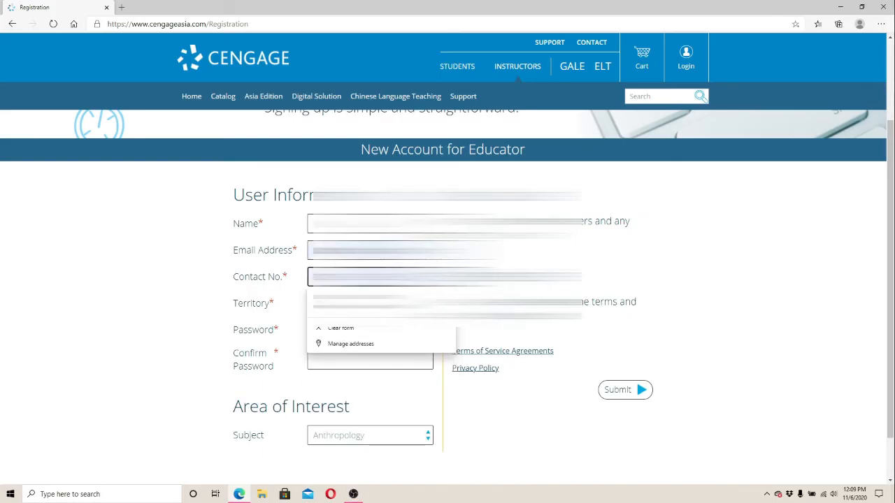
click(370, 299)
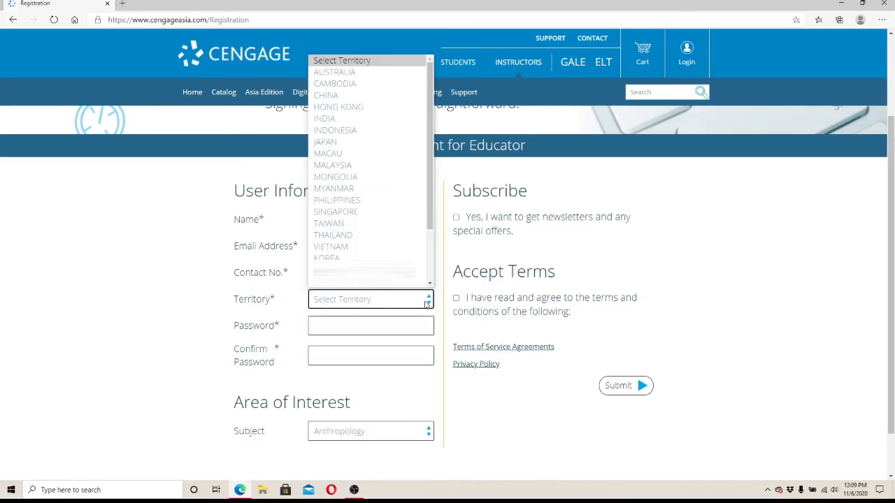
click(334, 72)
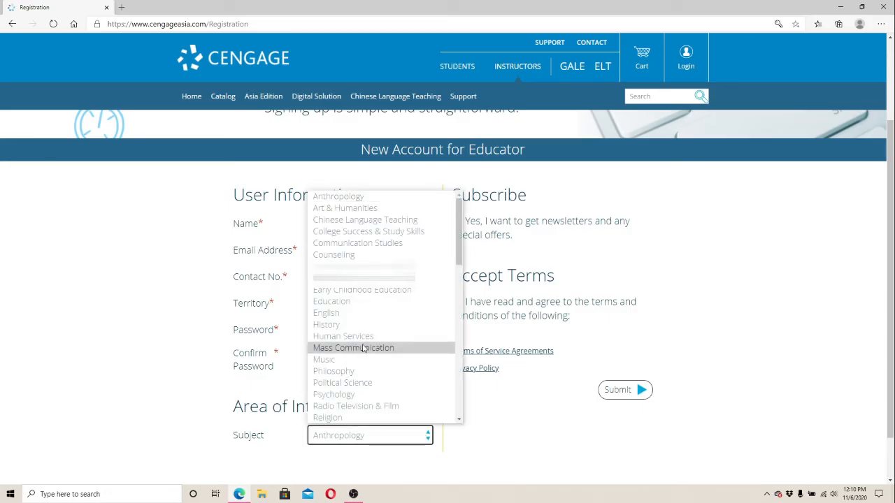
- Set subject to Music and tick the newsletter and terms checkboxes
click(324, 359)
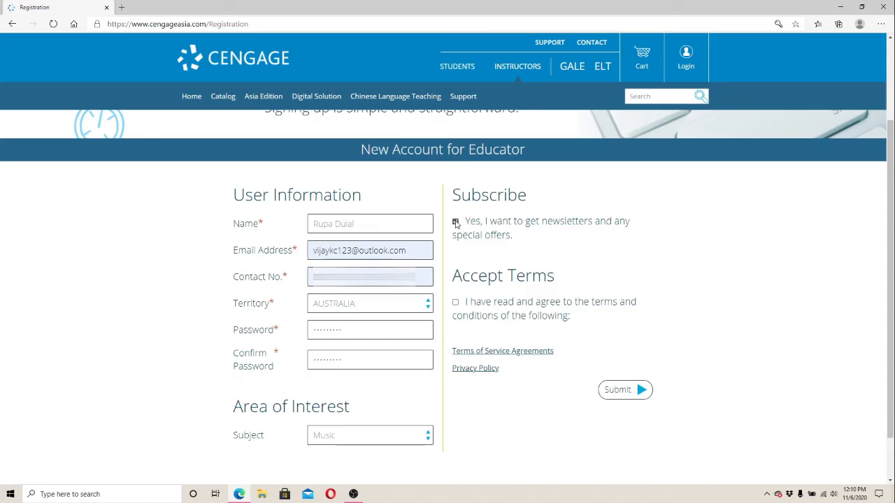
click(455, 221)
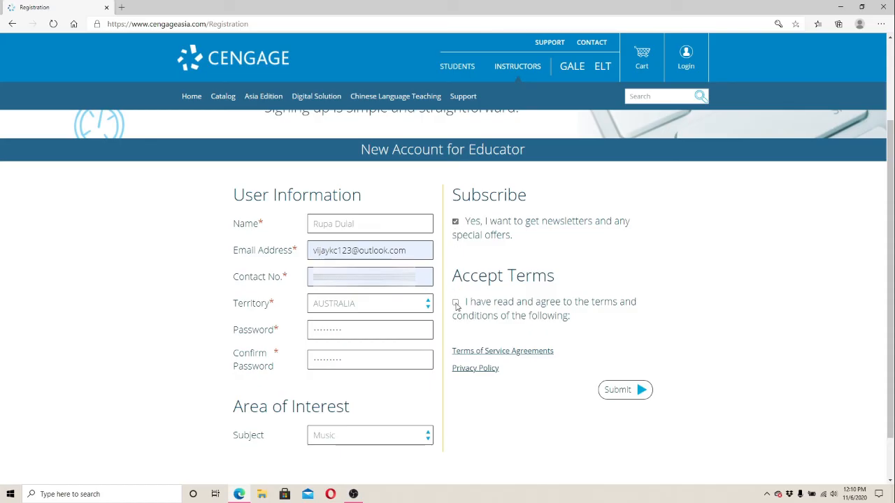
click(455, 302)
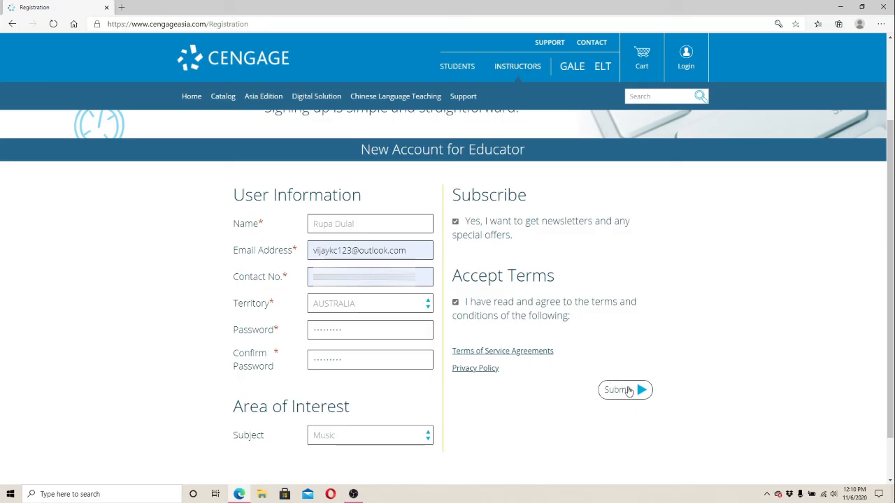
mouse_move(618, 390)
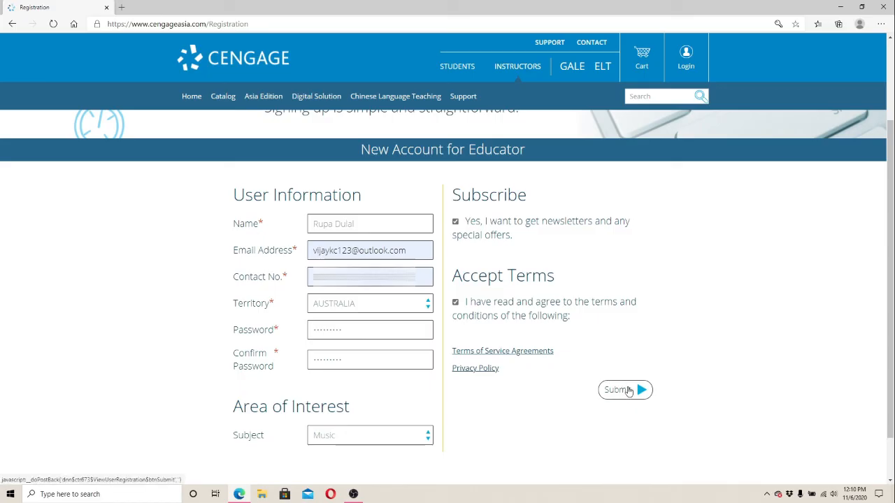